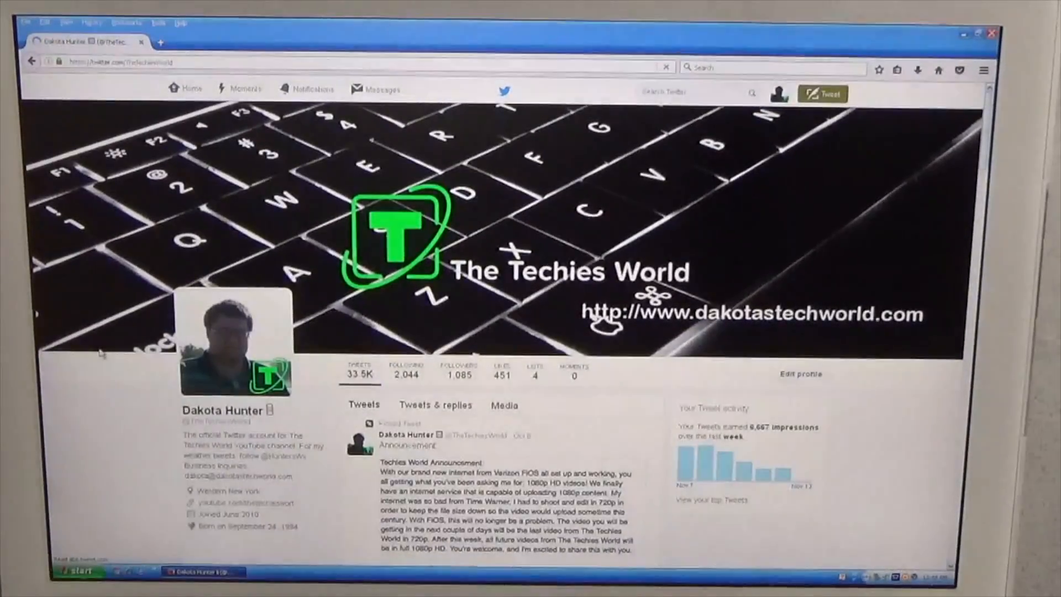
Scroll down through The Techies World Twitter profile in Firefox
scroll(down, 3)
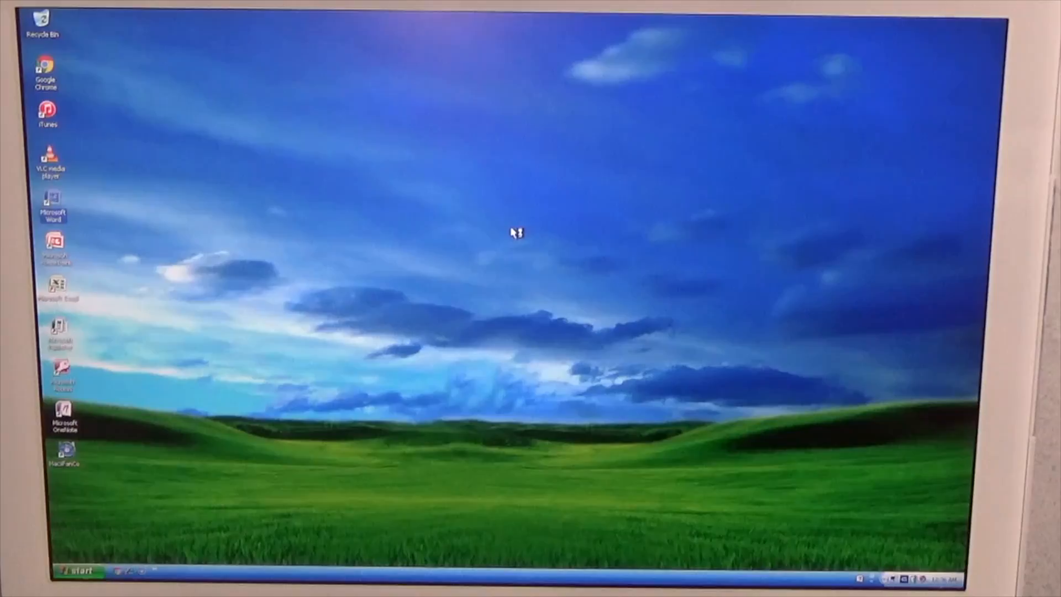
Launch Word 2007 from the desktop and type 'This is a test oif' in a blank document
double_click(53, 200)
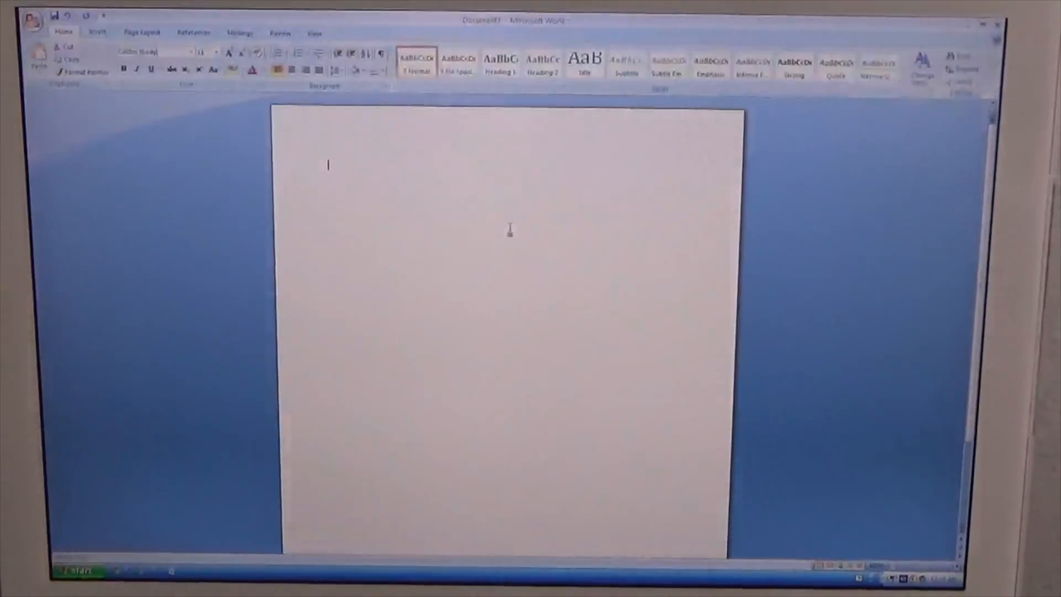
text(This)
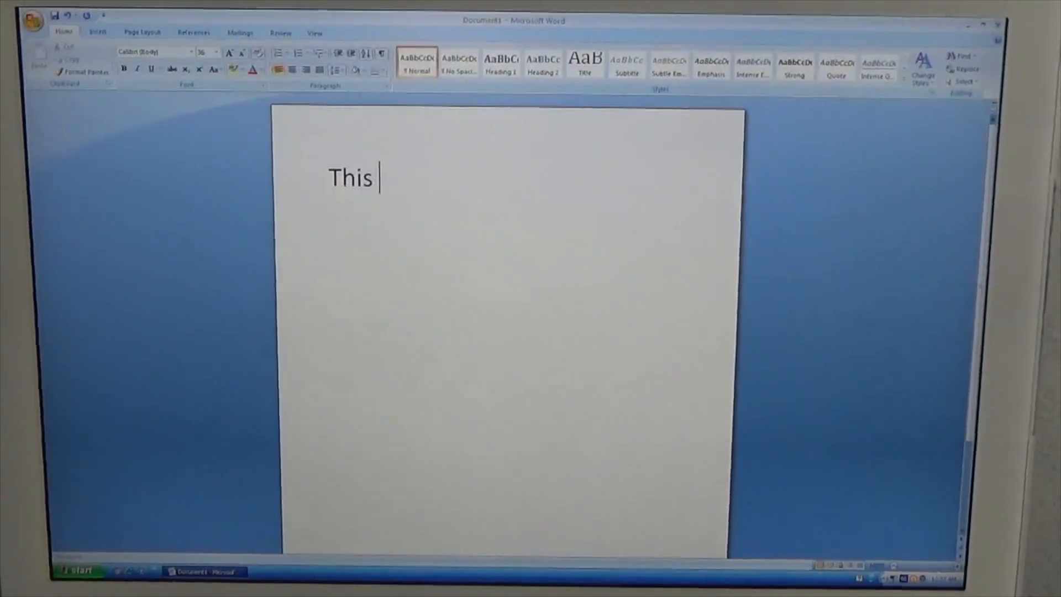
text(is a test oif)
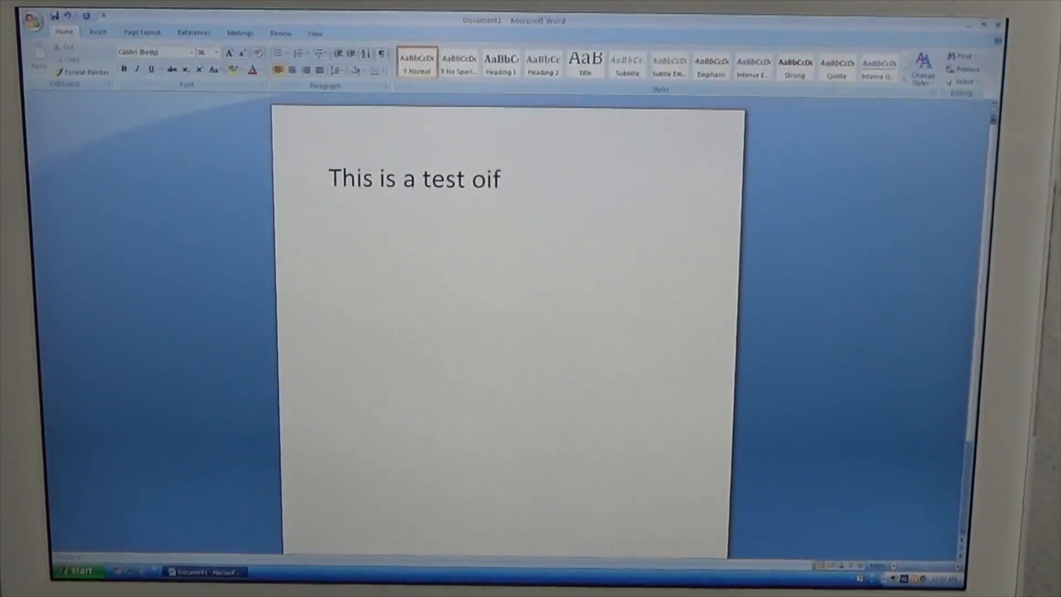
key(backspace)
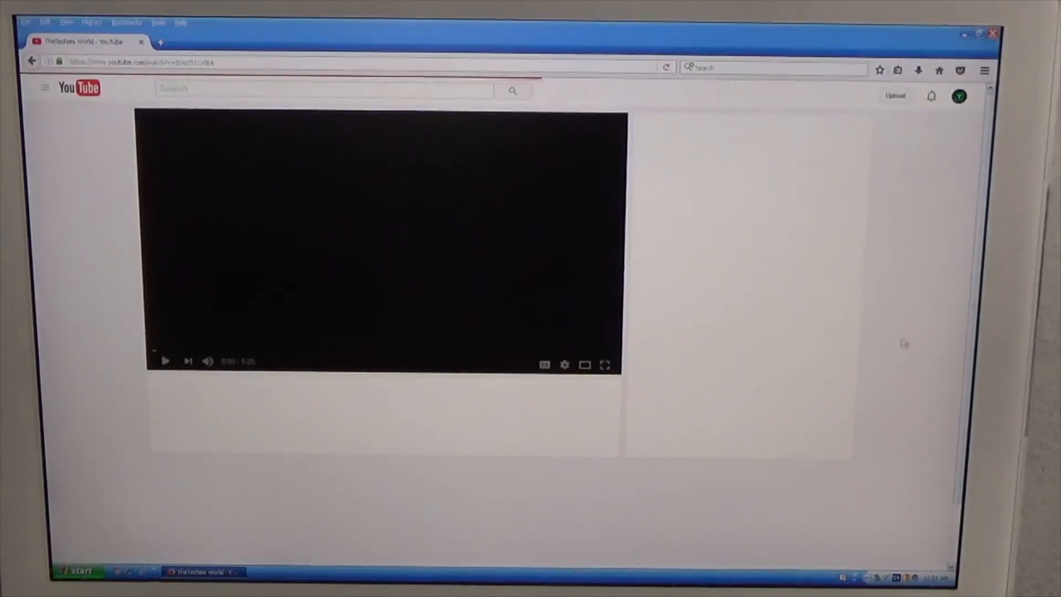
Play the 'macOS Sierra - Siri Demonstration' video on YouTube
click(165, 361)
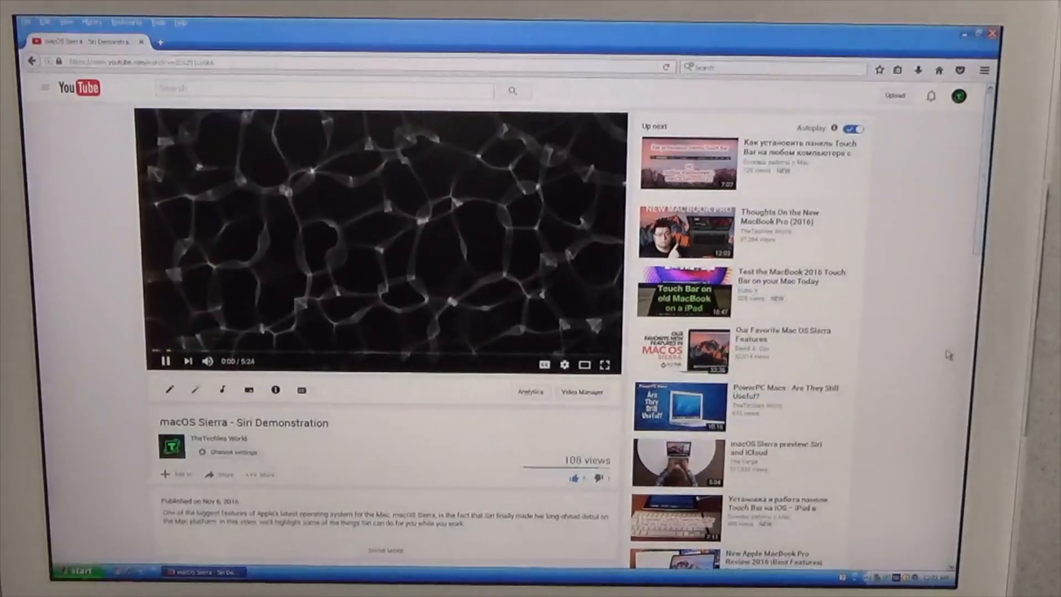